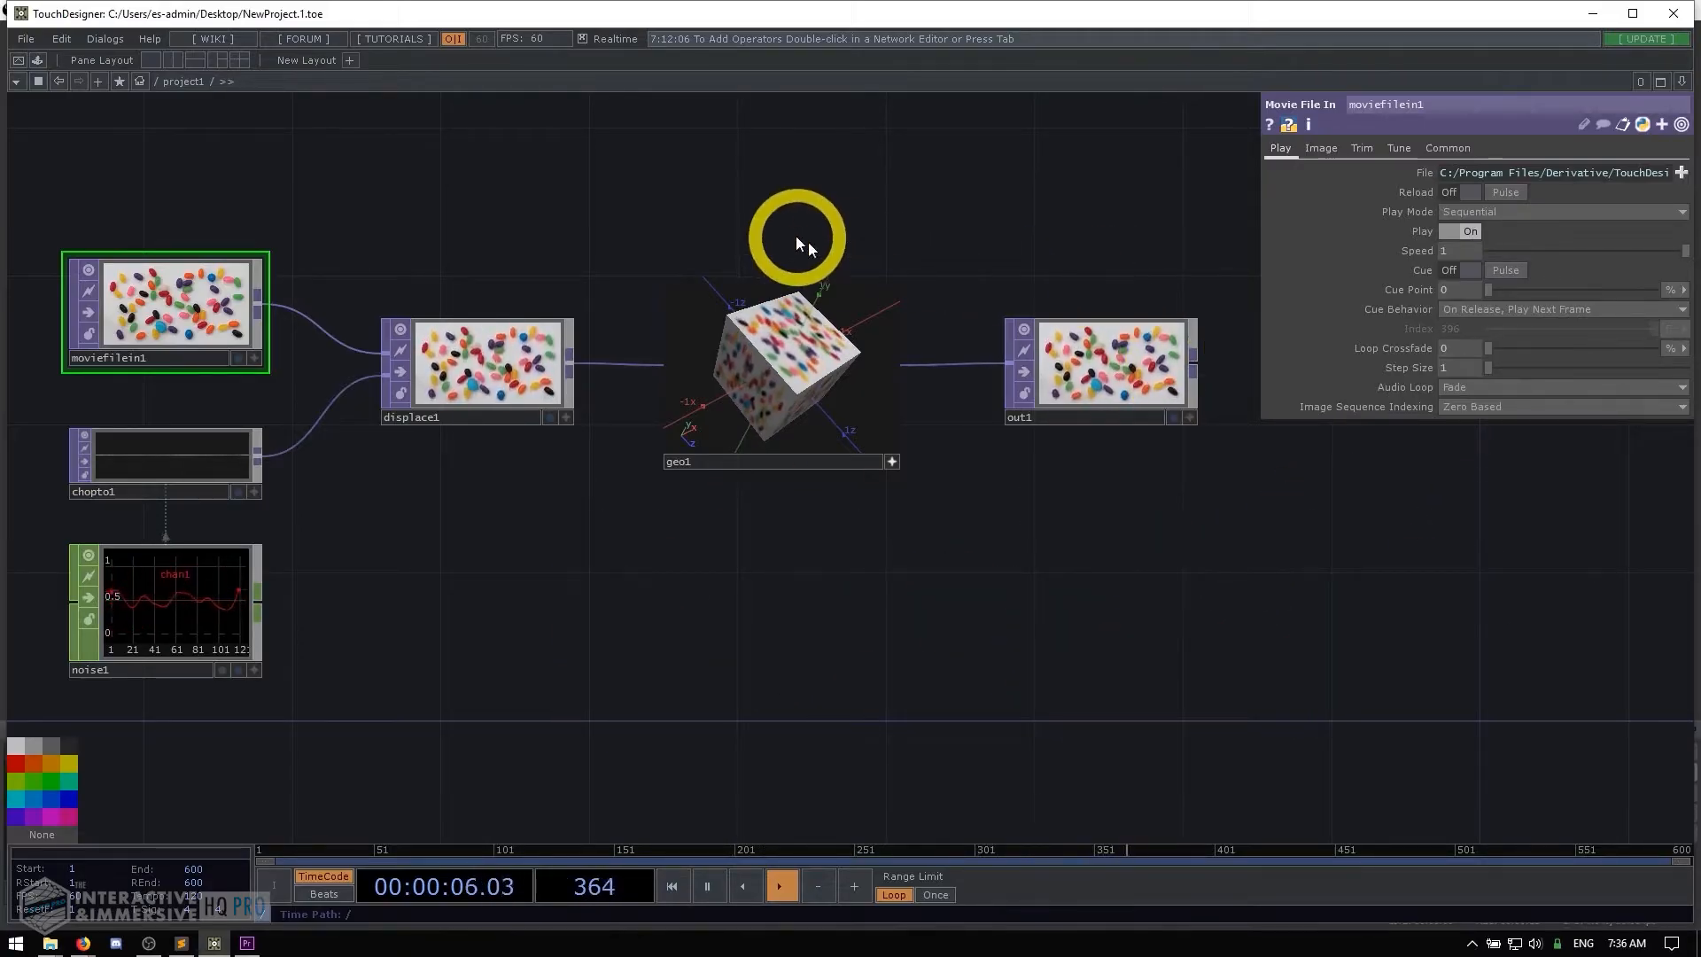
mouse_move(158, 193)
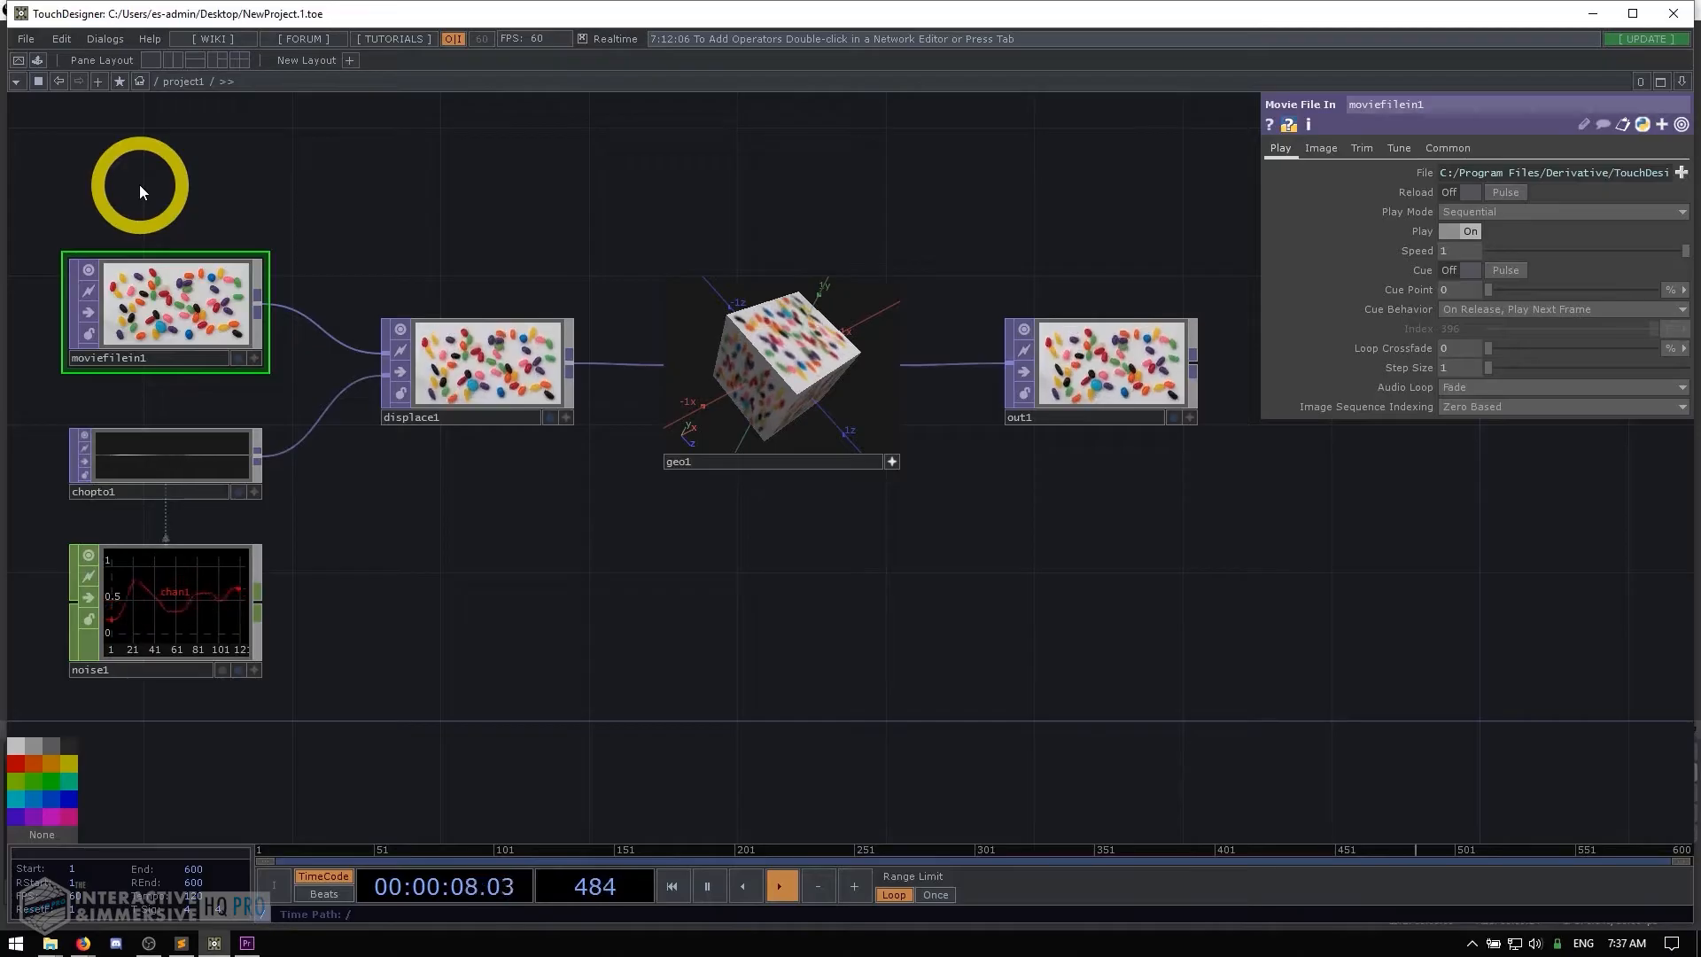
Select displace1 and move it down below noise1 at the bottom of the network.
left_click(671, 886)
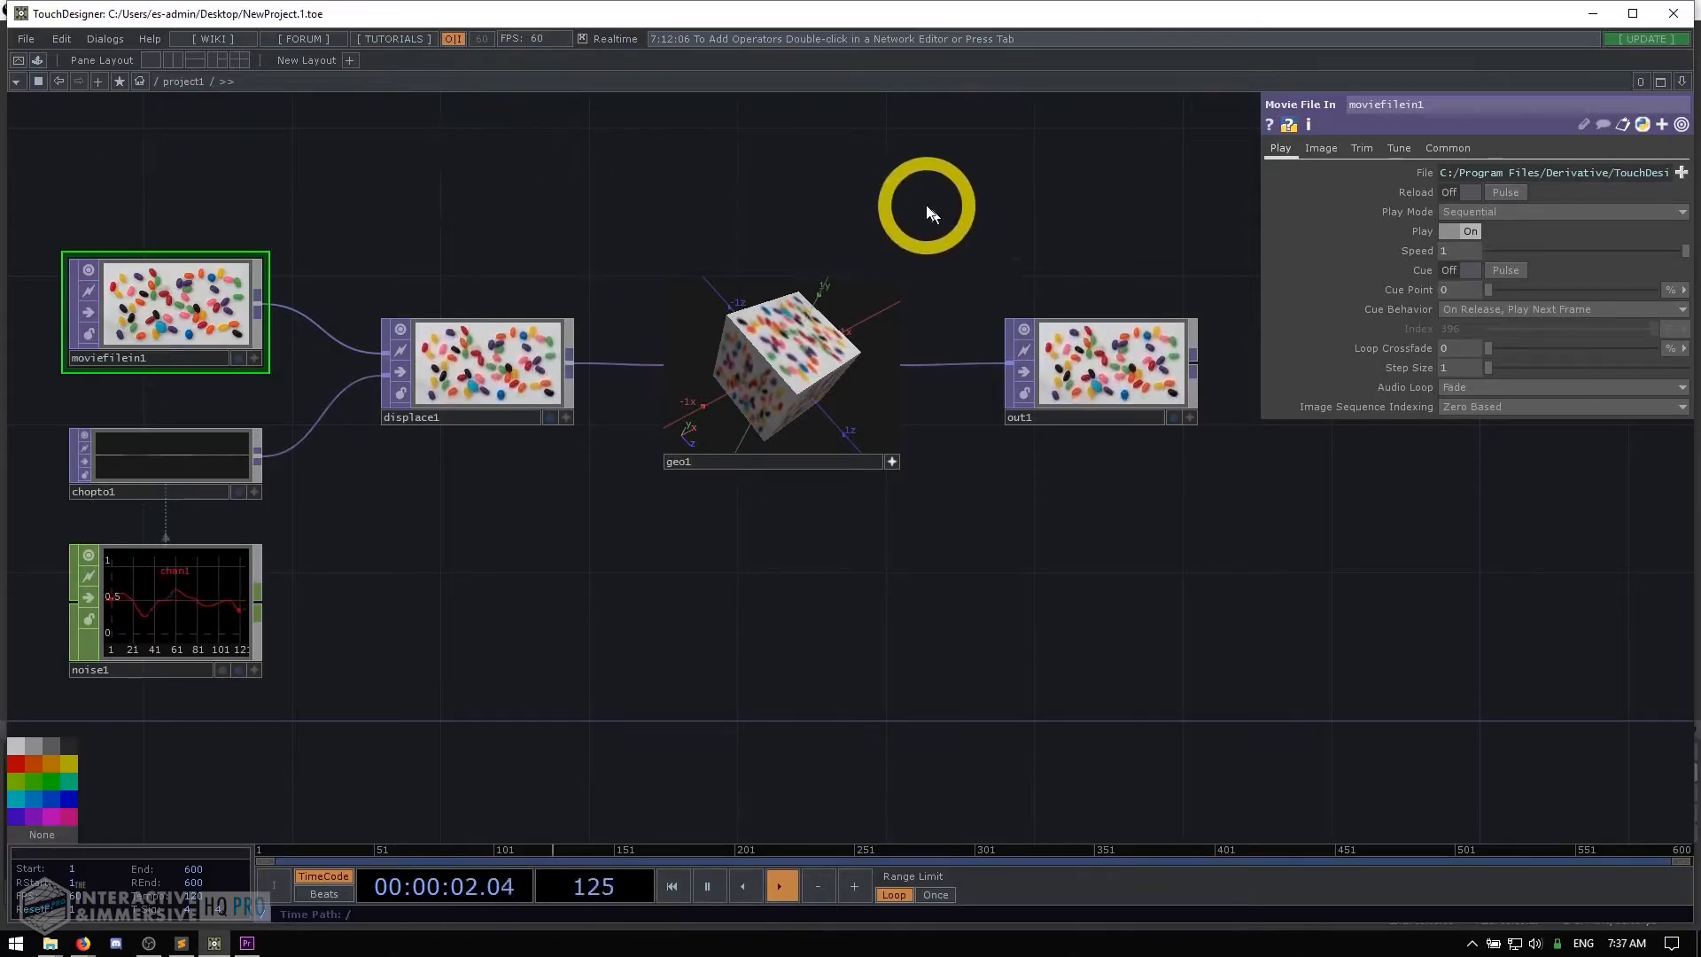
left_click(477, 369)
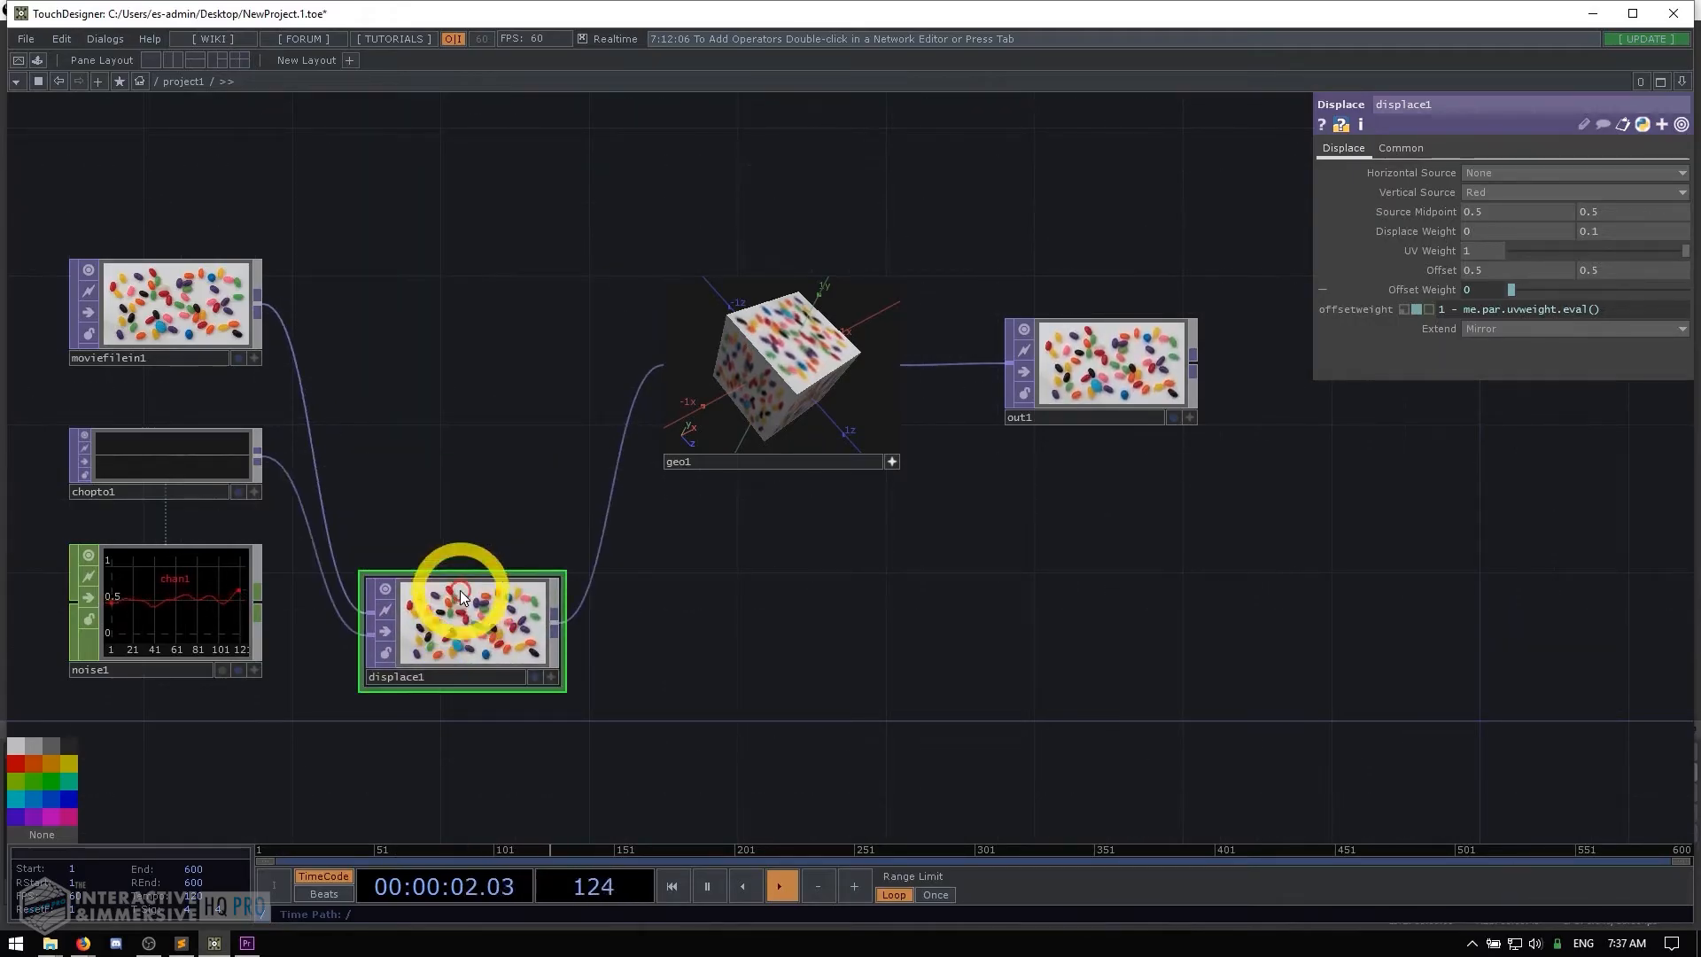
Move displace1 back up into the main row between moviefilein1/chopto1 and geo1.
left_click_drag(461, 629, 461, 260)
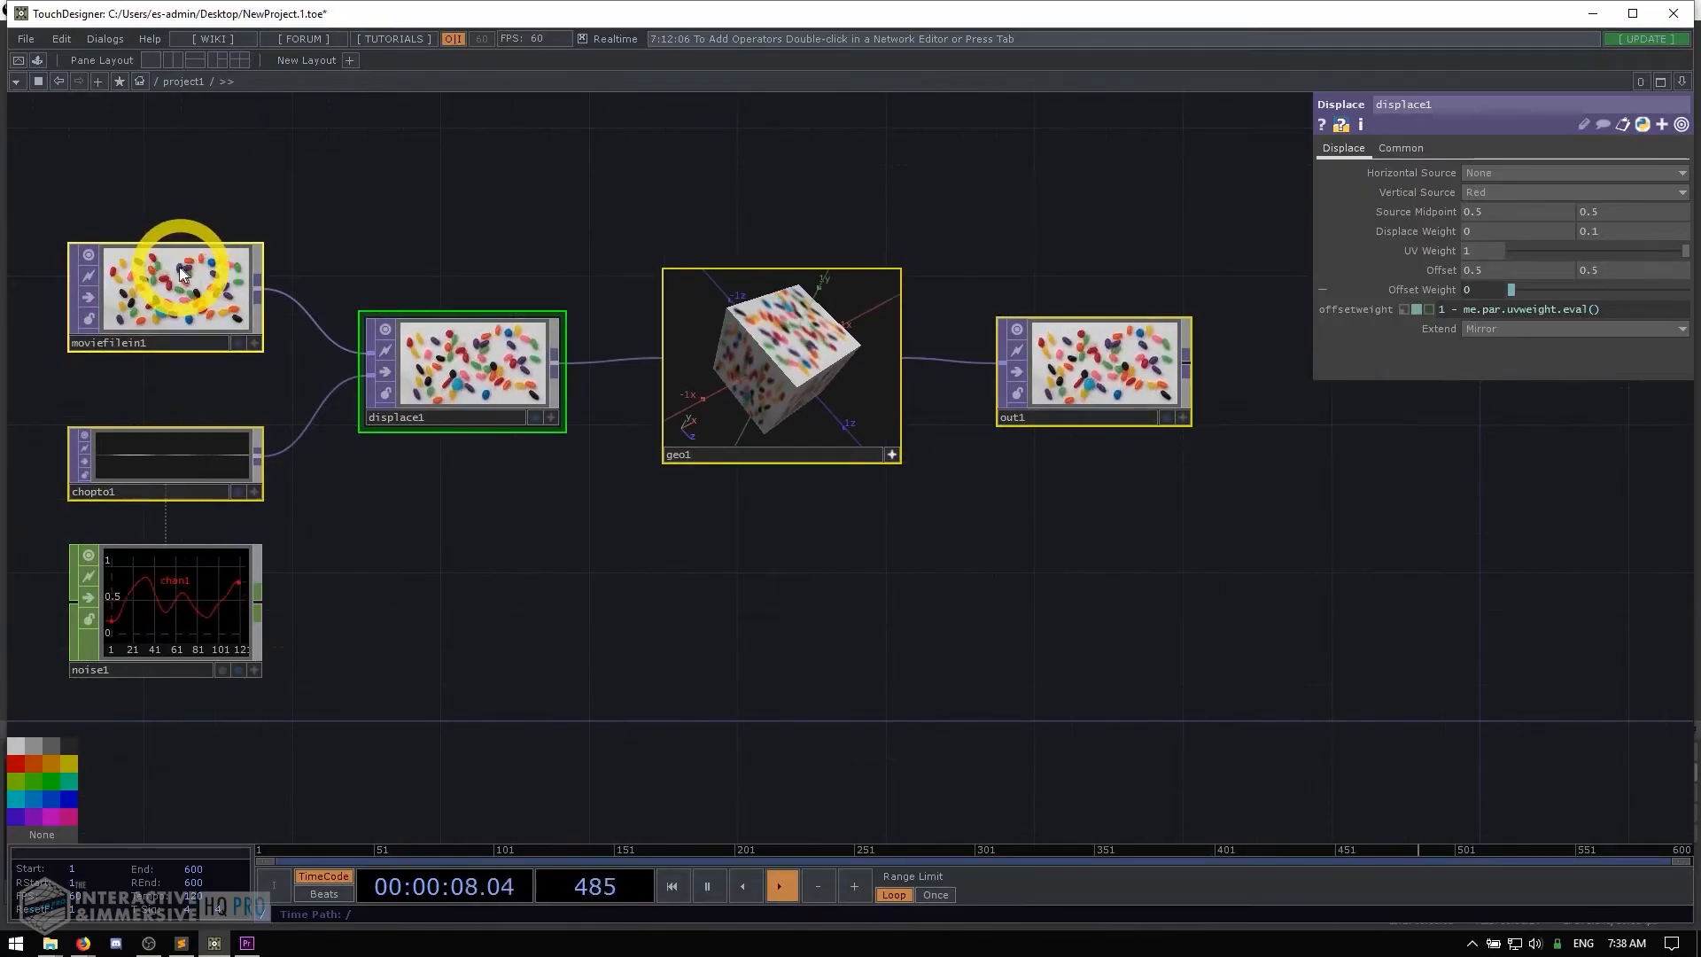
Deselect and pan the Network Editor so the operator network sits lower and further right.
left_click(671, 886)
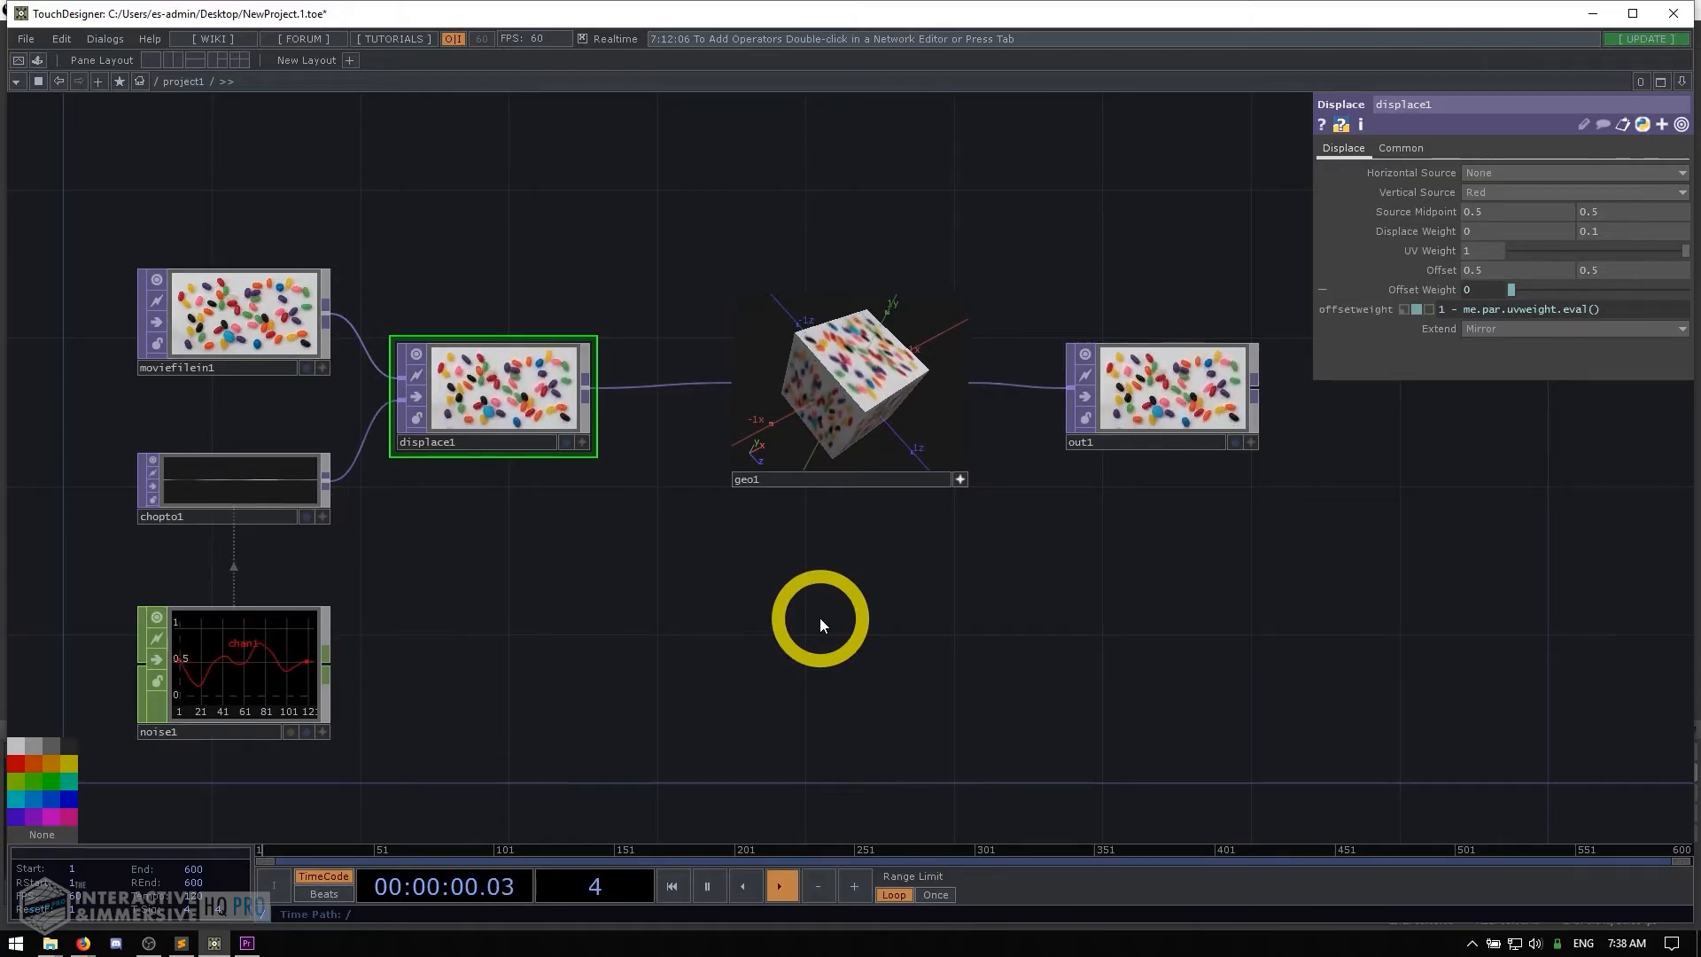
left_click_drag(819, 624, 575, 526)
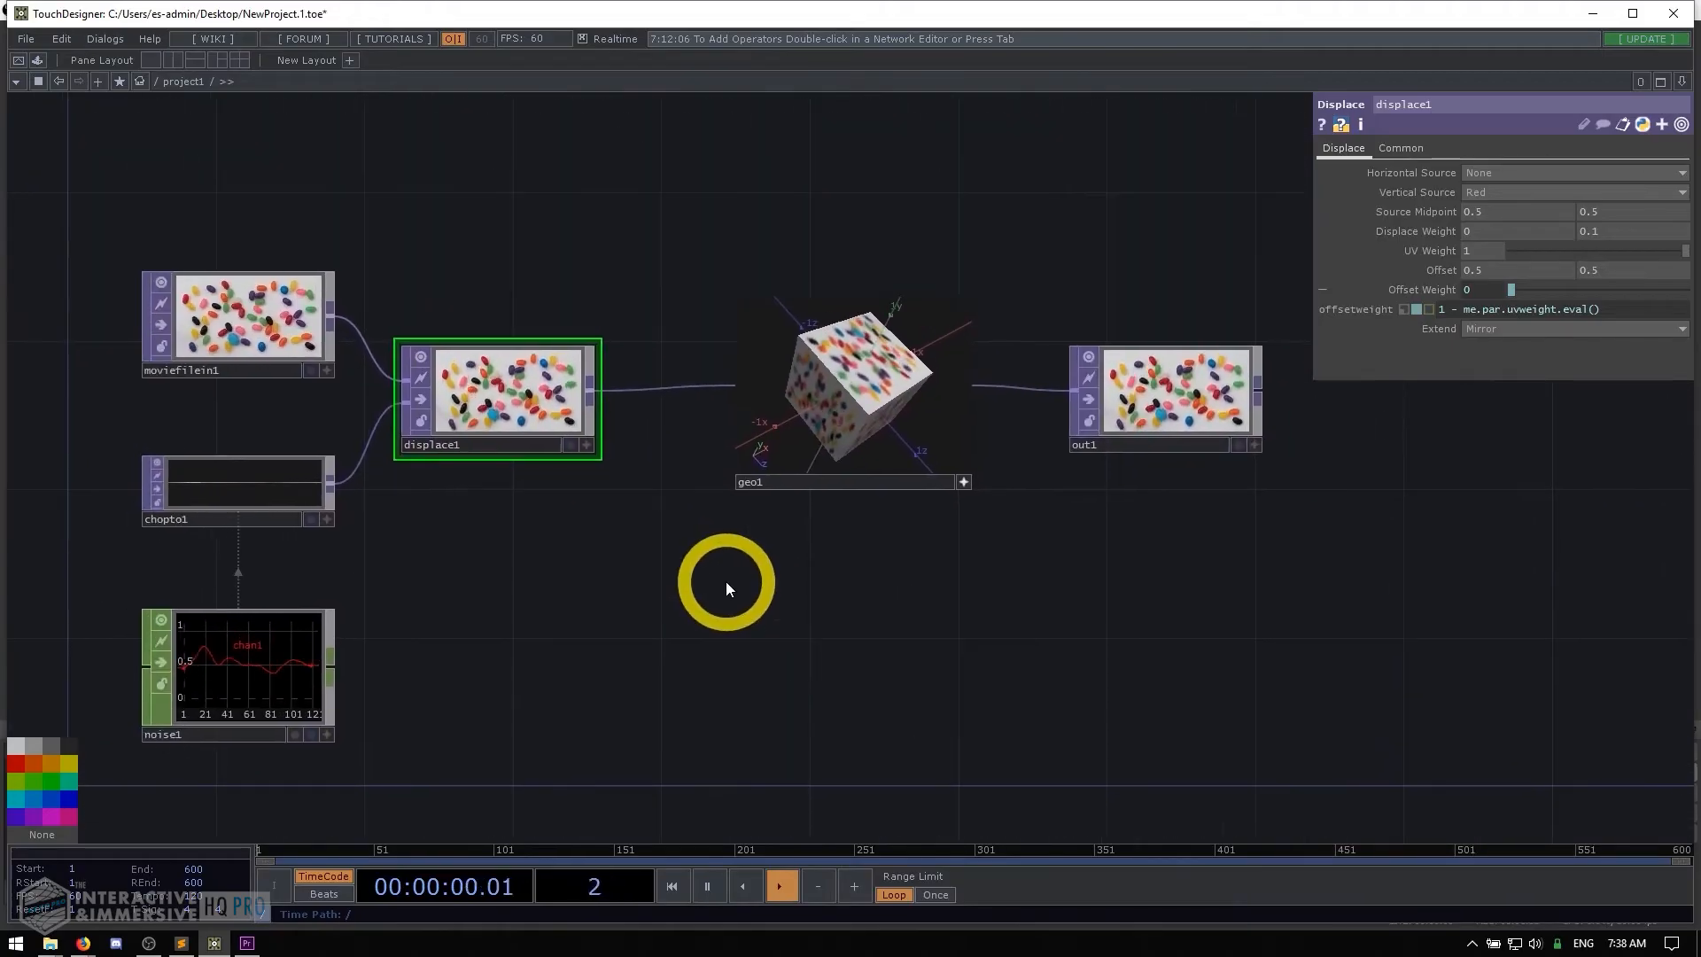
left_click(779, 886)
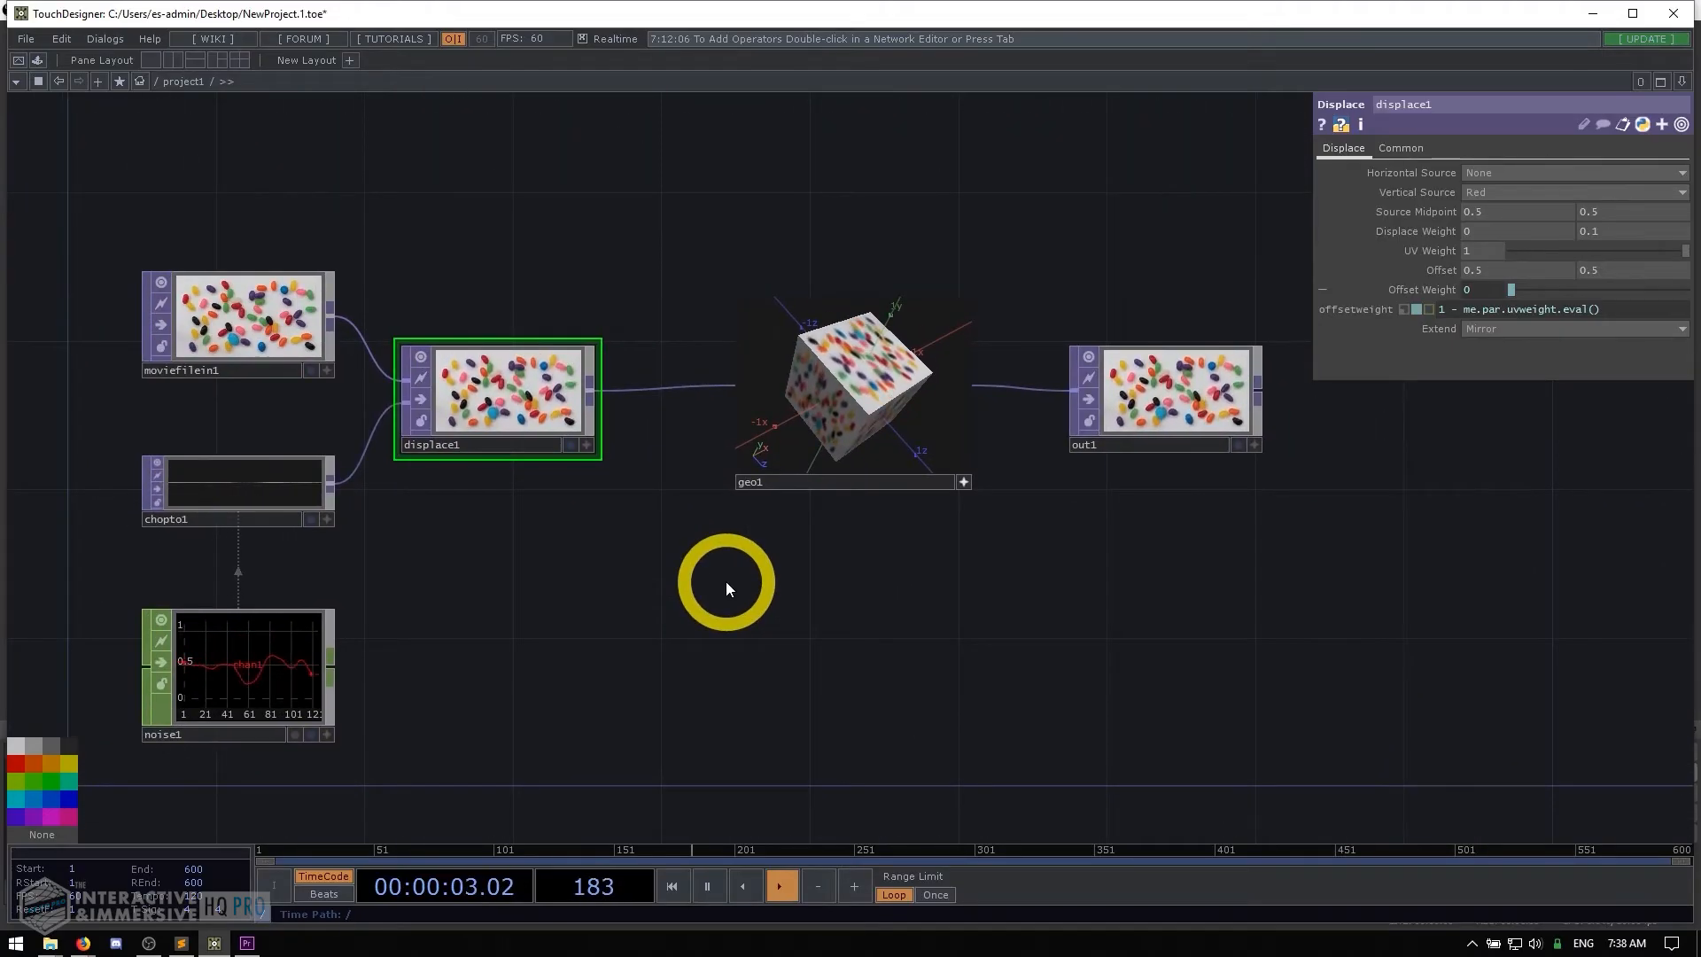